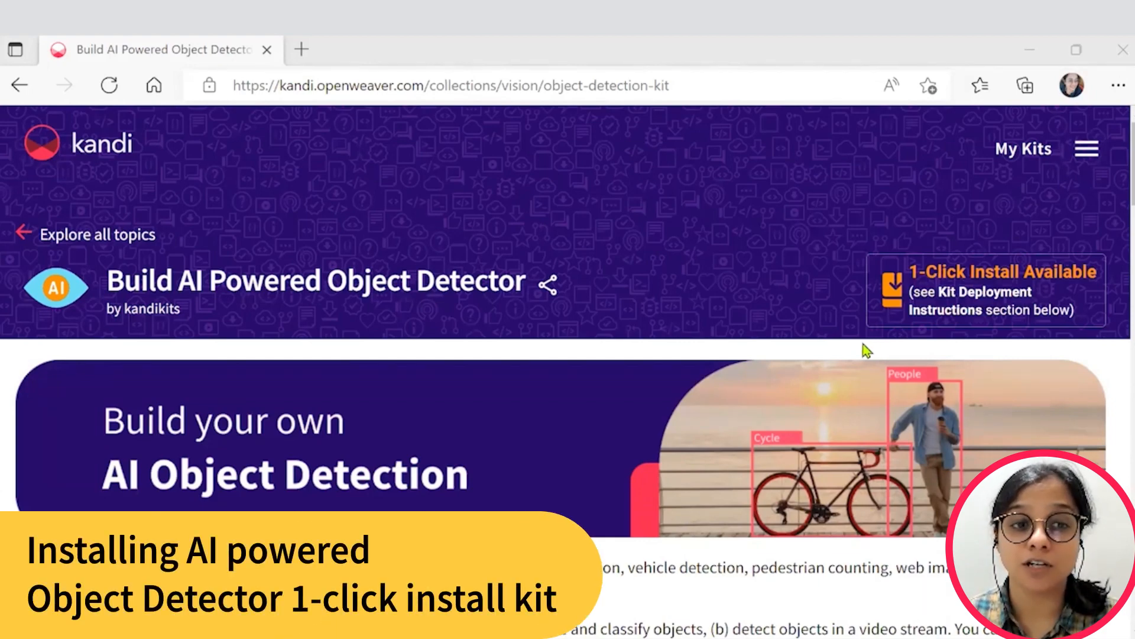
Scroll down to the webcam detection cell and inspect its image_np model call
scroll(down, 3)
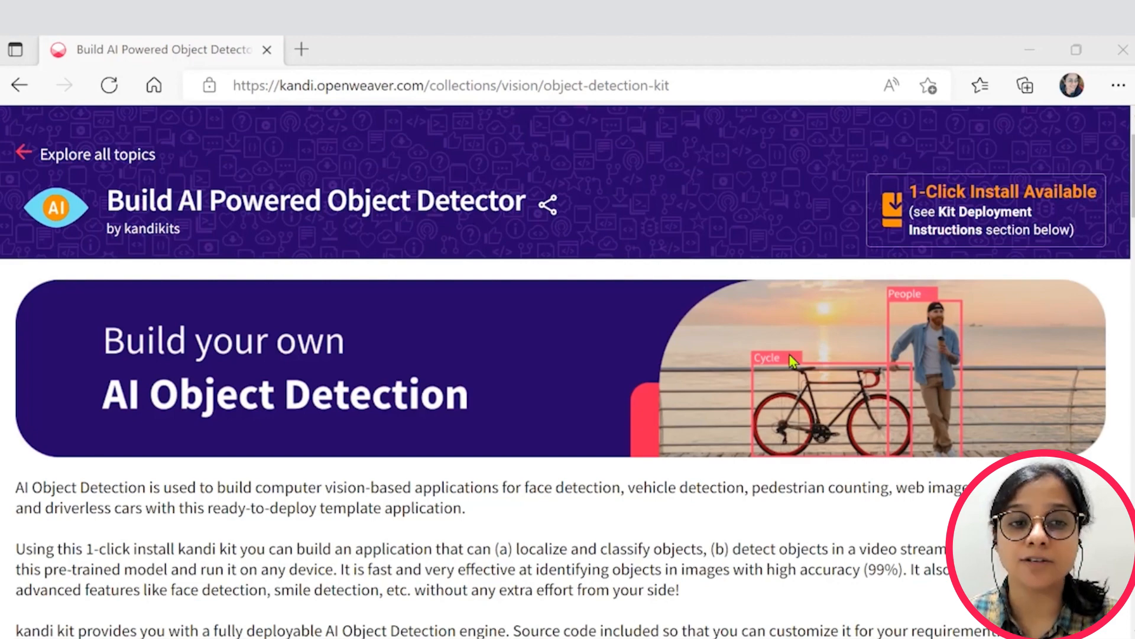
scroll(down, 3)
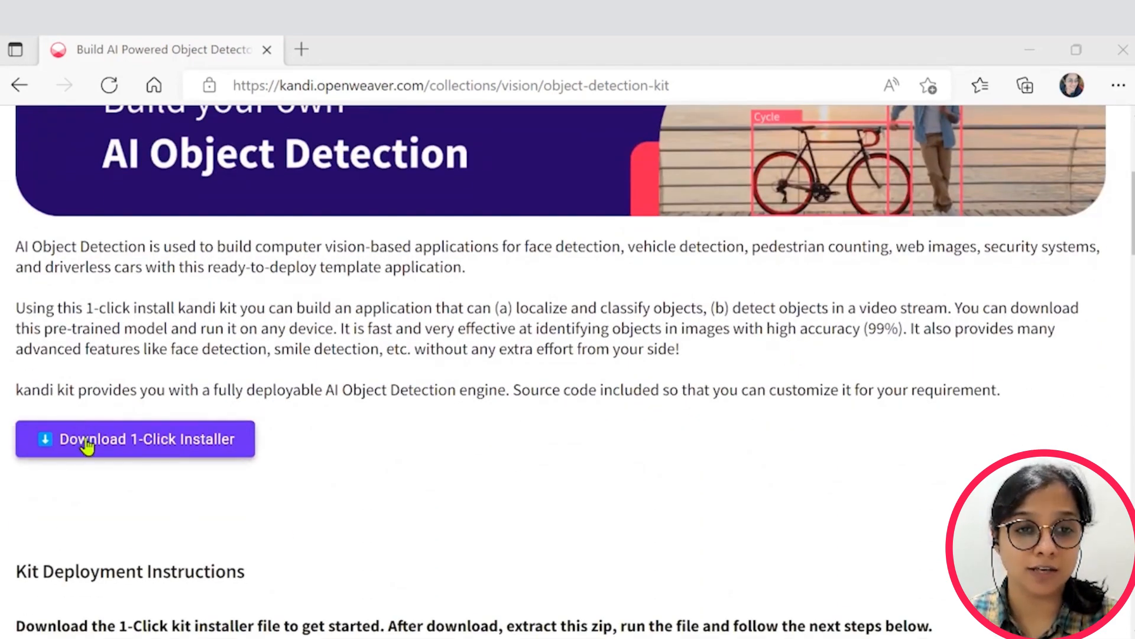
scroll(down, 3)
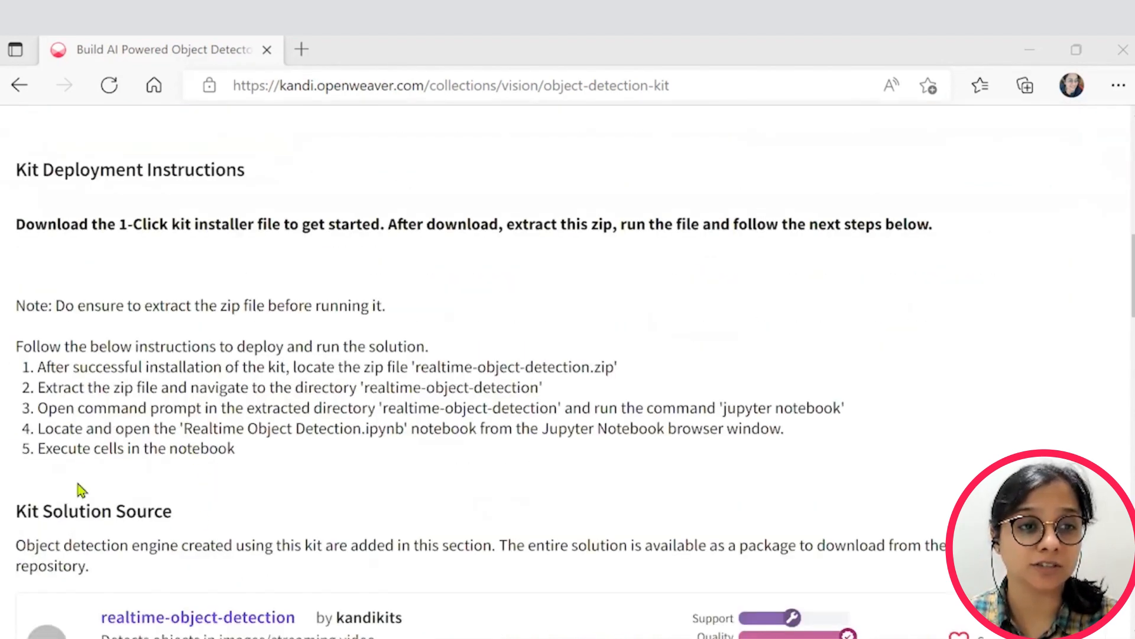
mouse_move(146, 423)
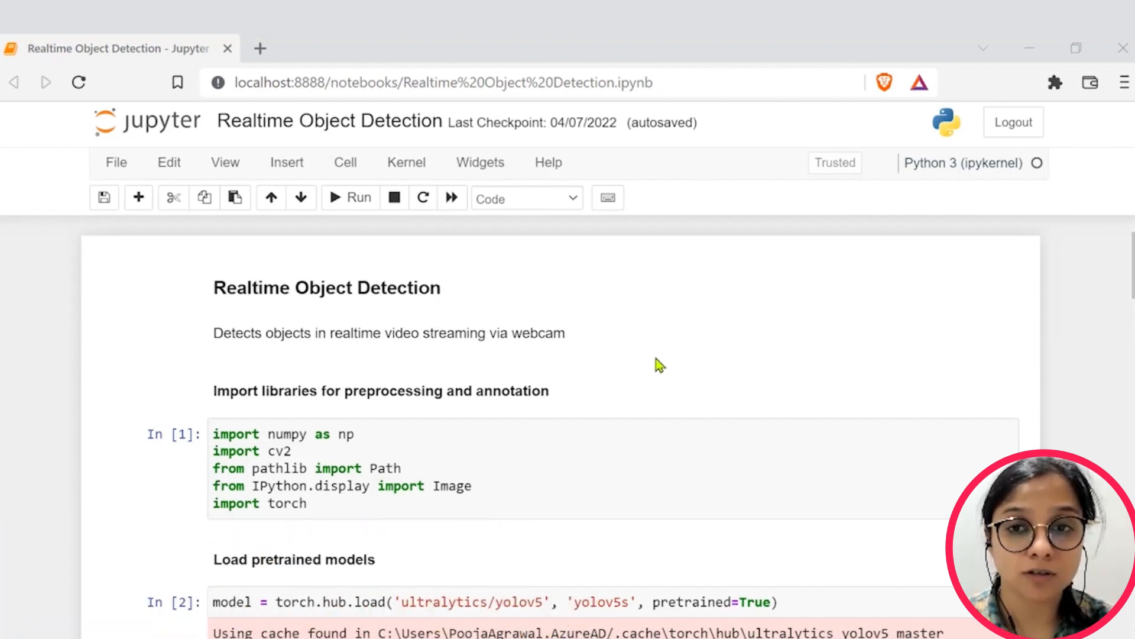
scroll(down, 3)
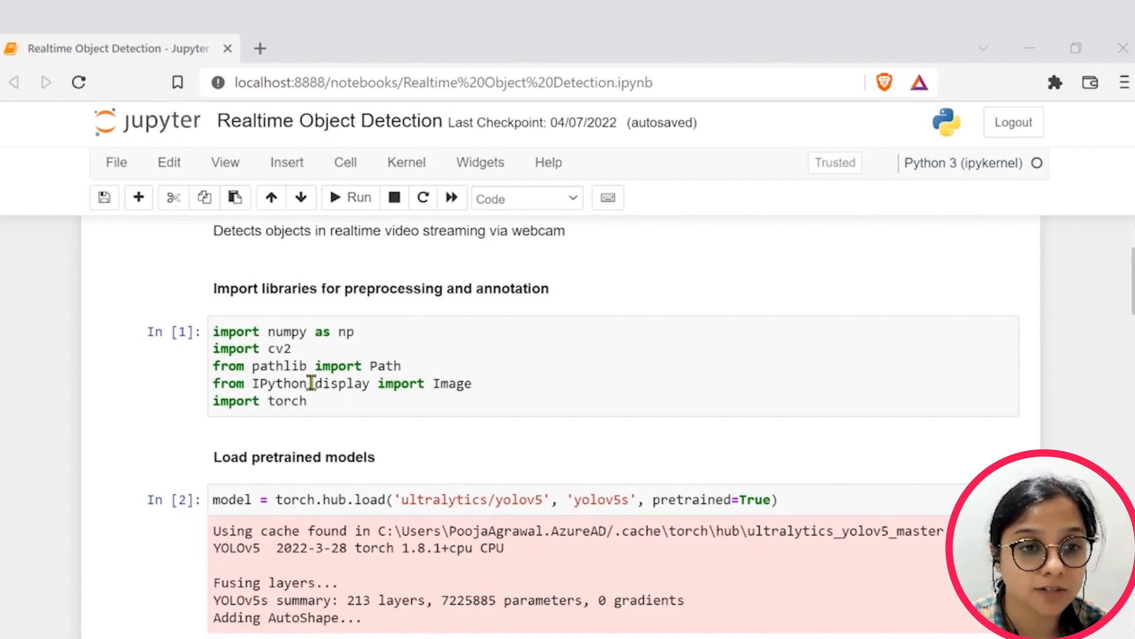
scroll(down, 3)
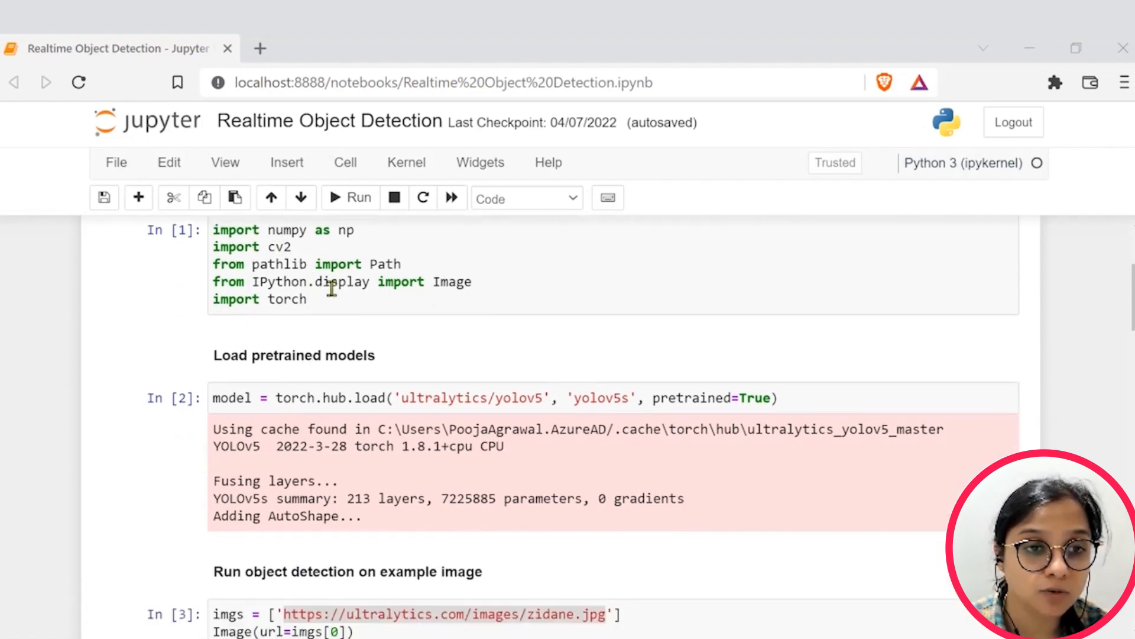
scroll(down, 3)
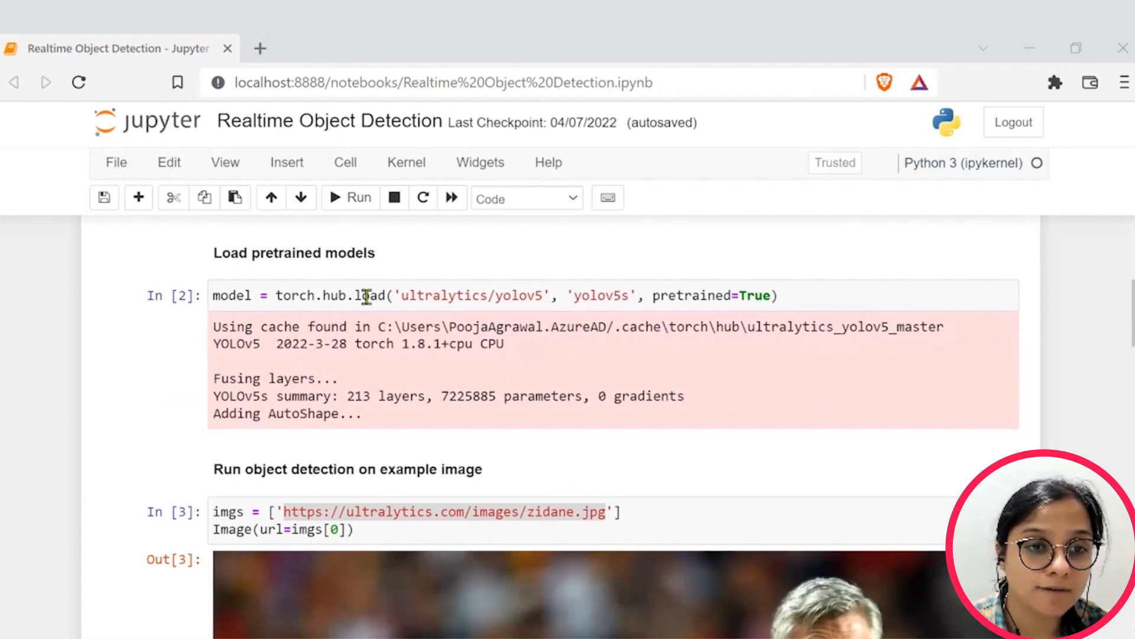
mouse_move(474, 295)
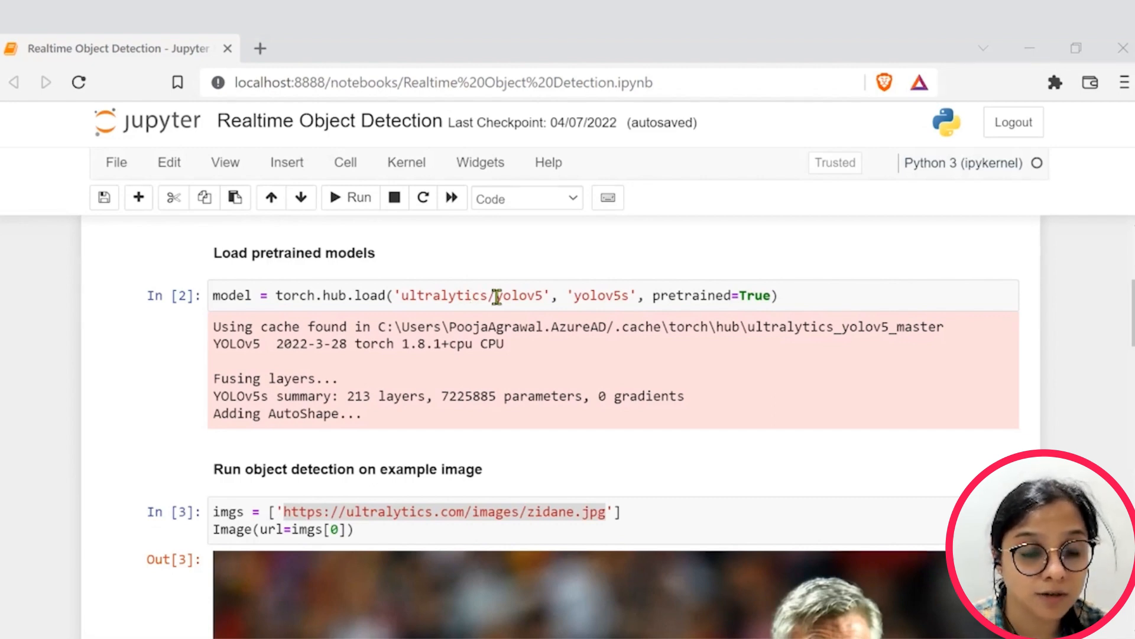
scroll(down, 3)
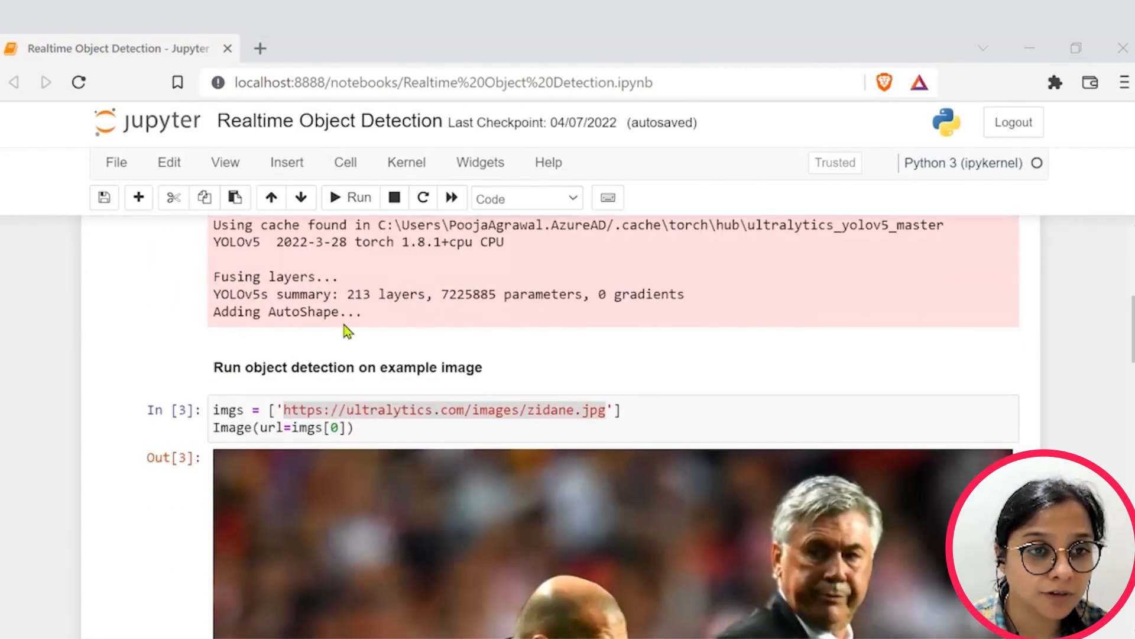
scroll(down, 3)
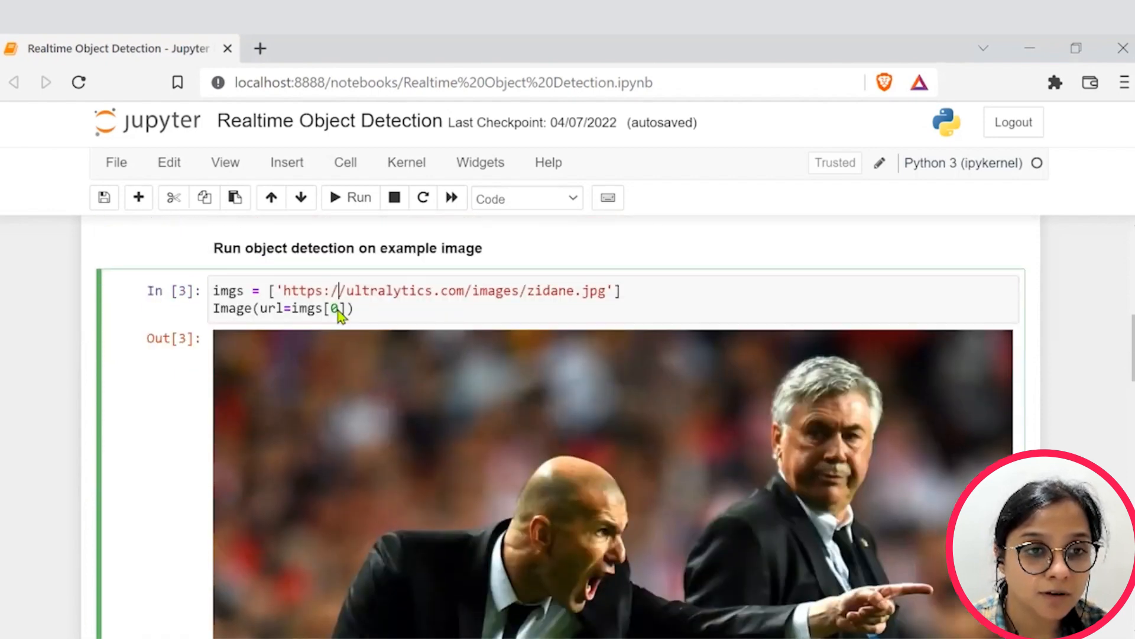
scroll(down, 3)
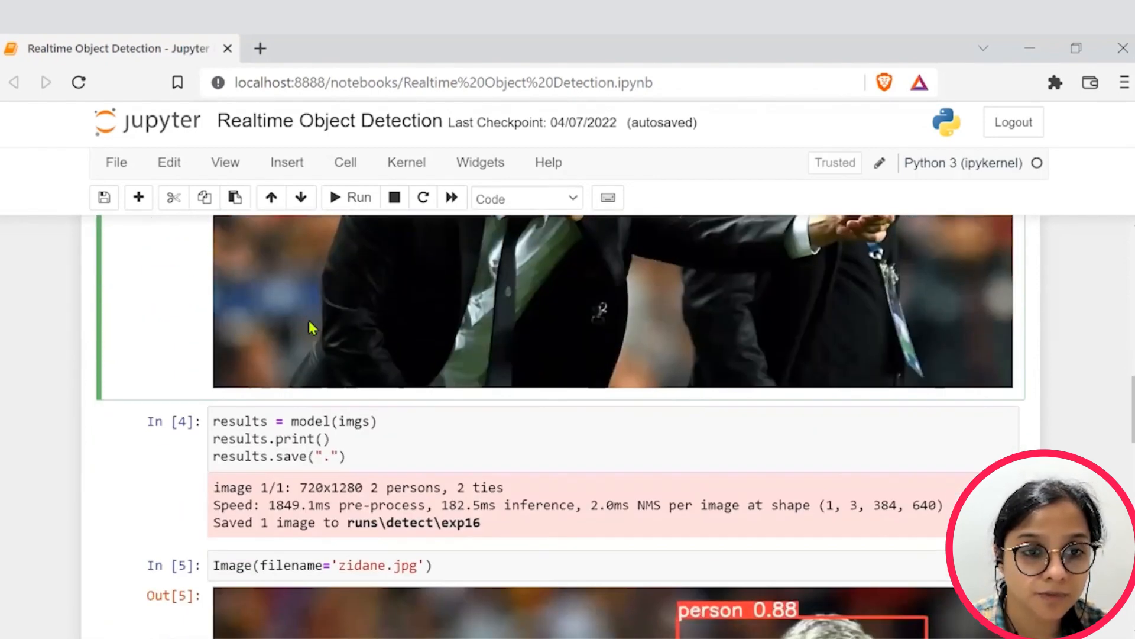
scroll(down, 3)
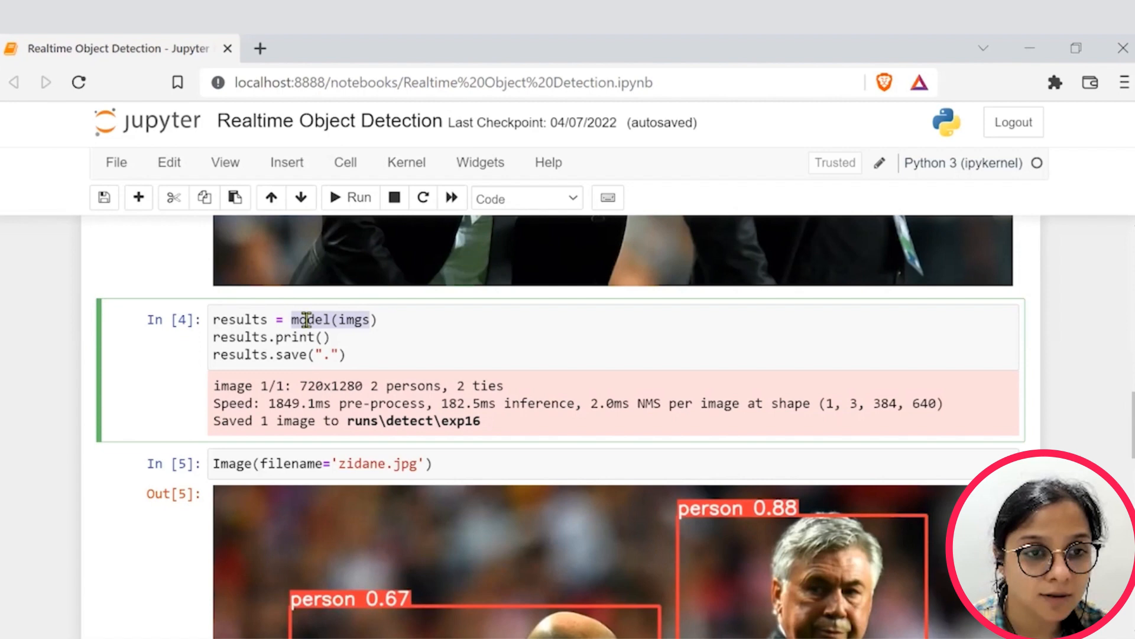
scroll(down, 3)
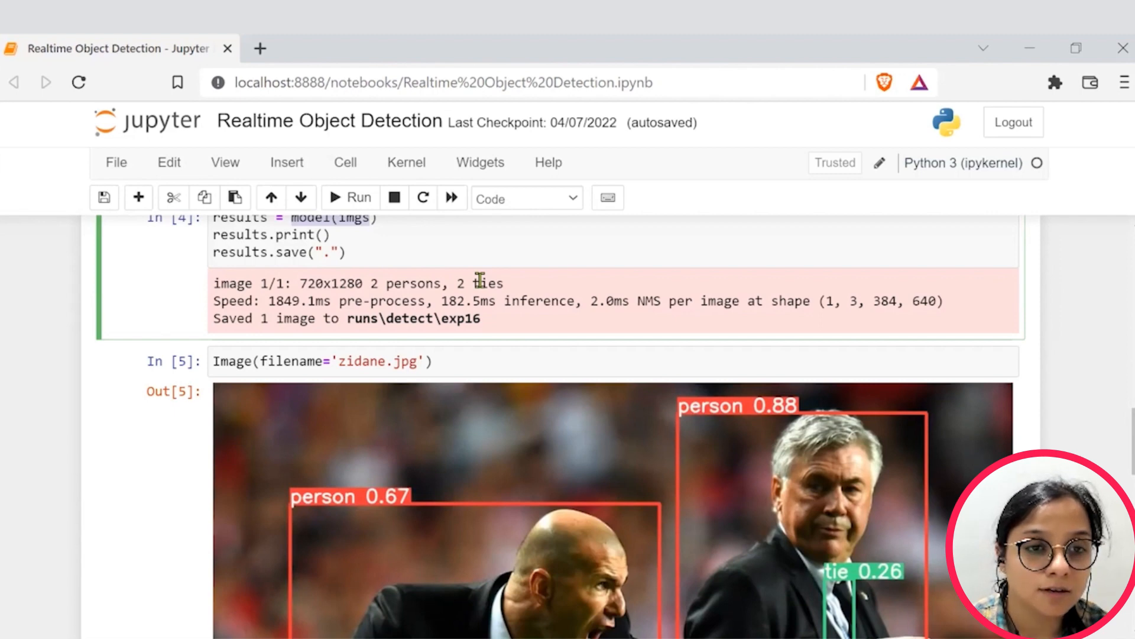
scroll(down, 3)
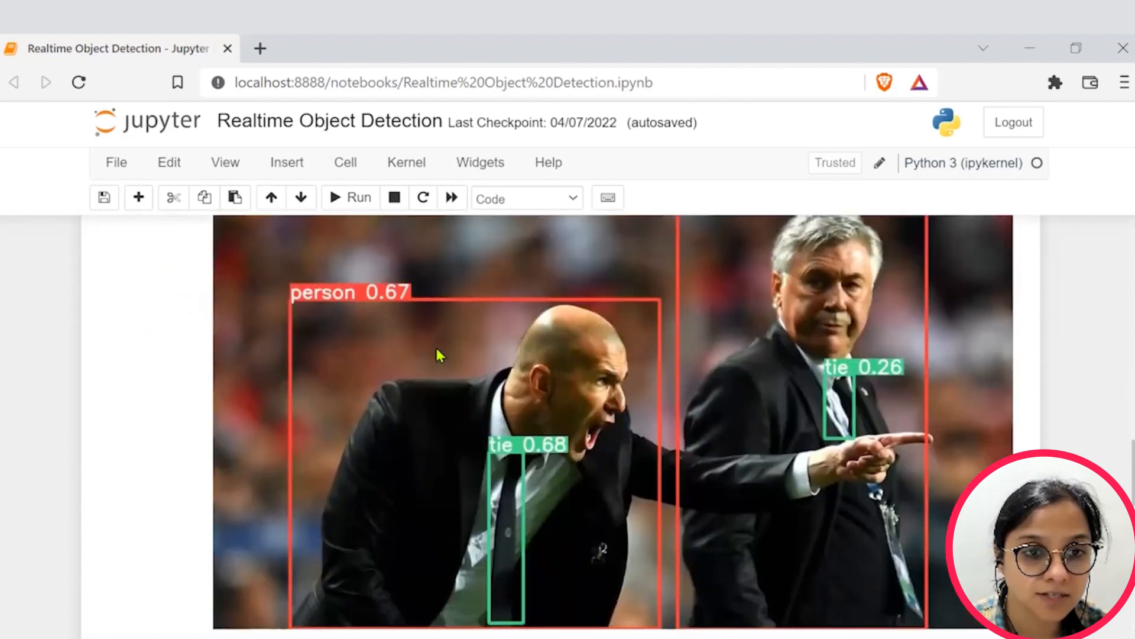
scroll(down, 3)
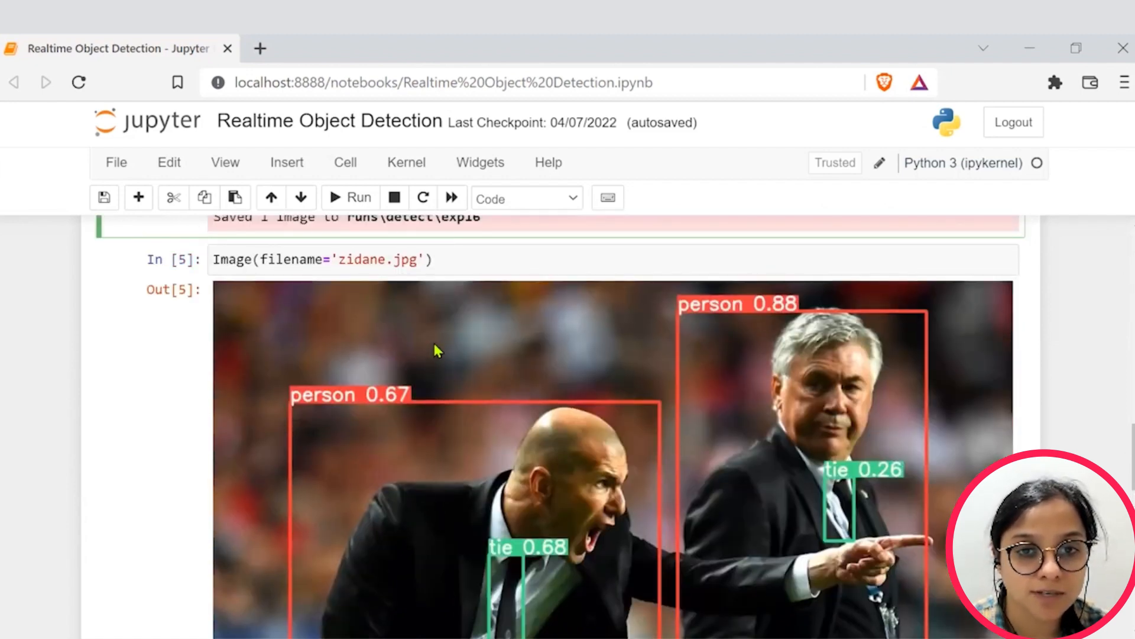
scroll(down, 3)
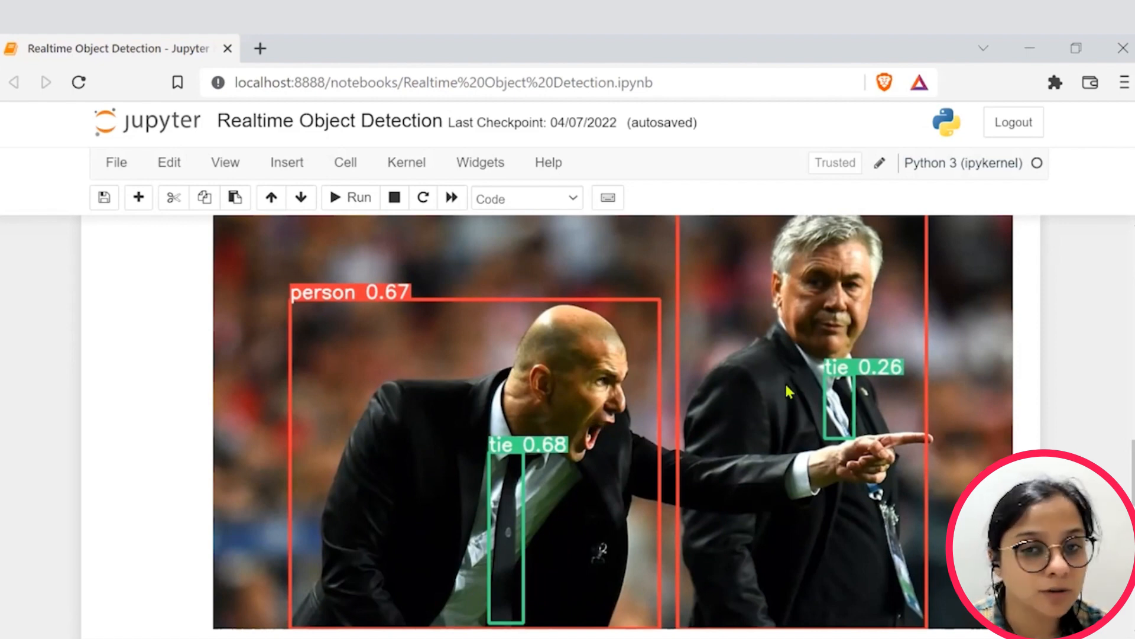
scroll(down, 3)
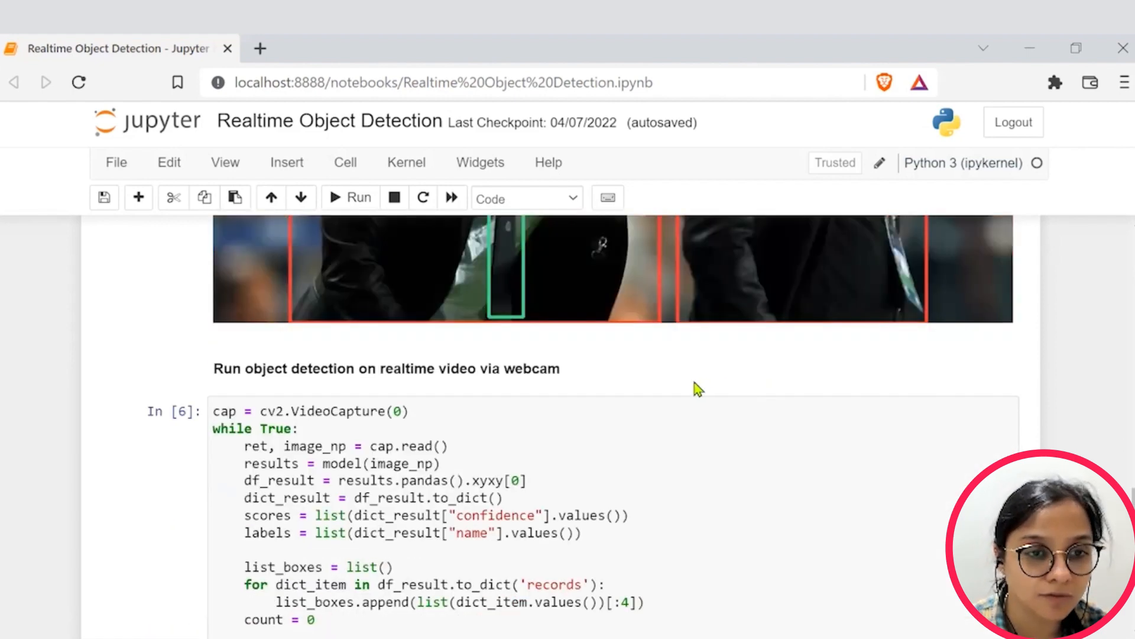
scroll(down, 3)
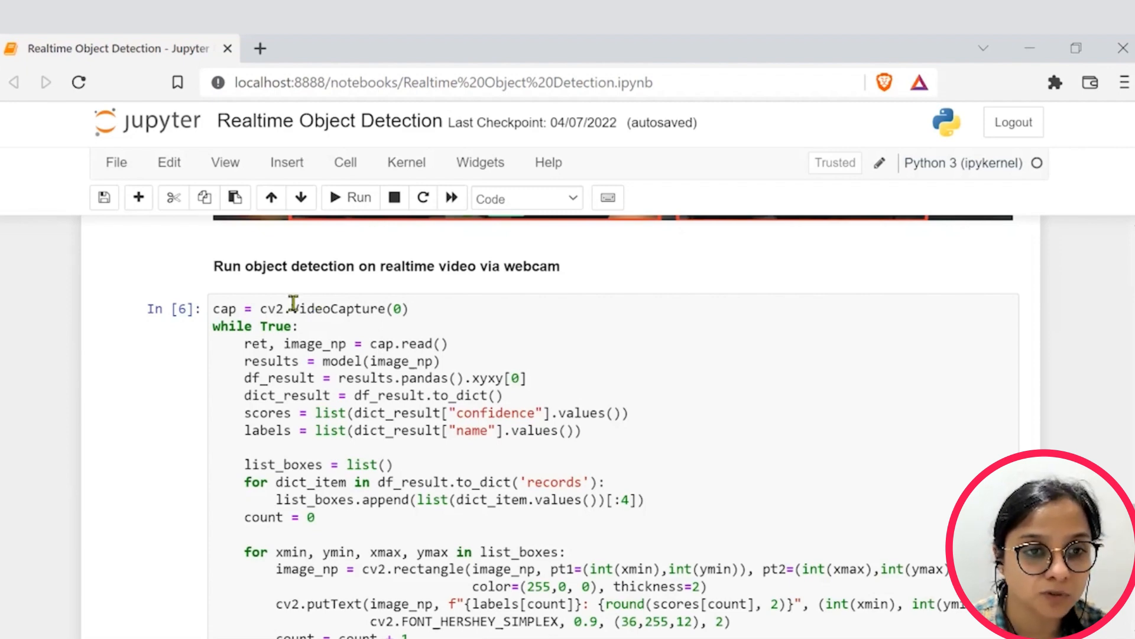
double_click(338, 308)
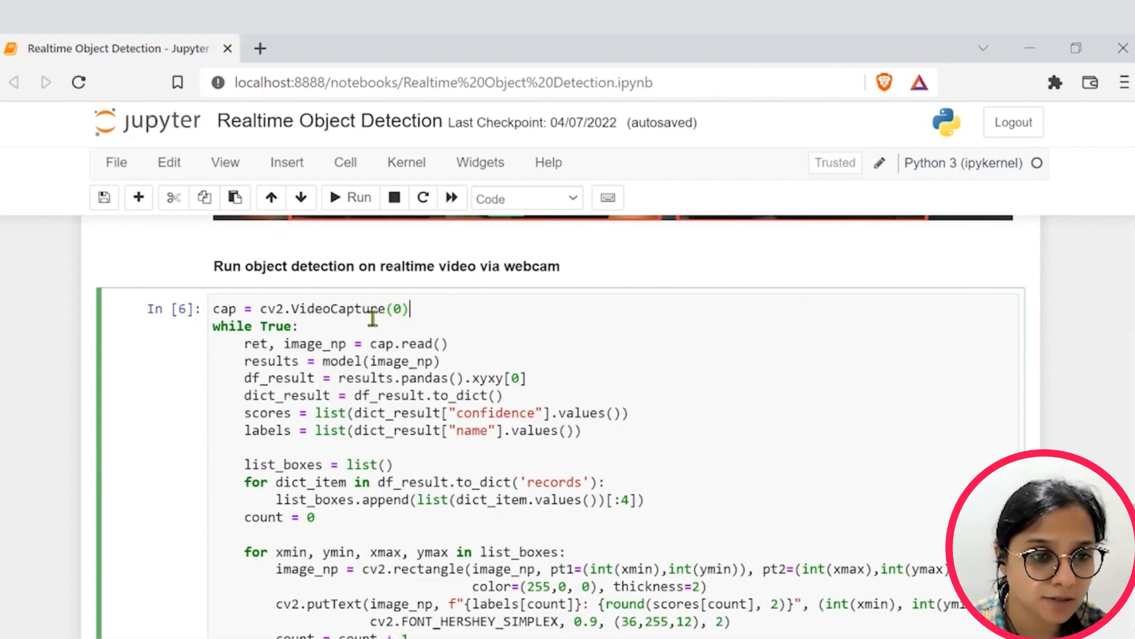
scroll(down, 3)
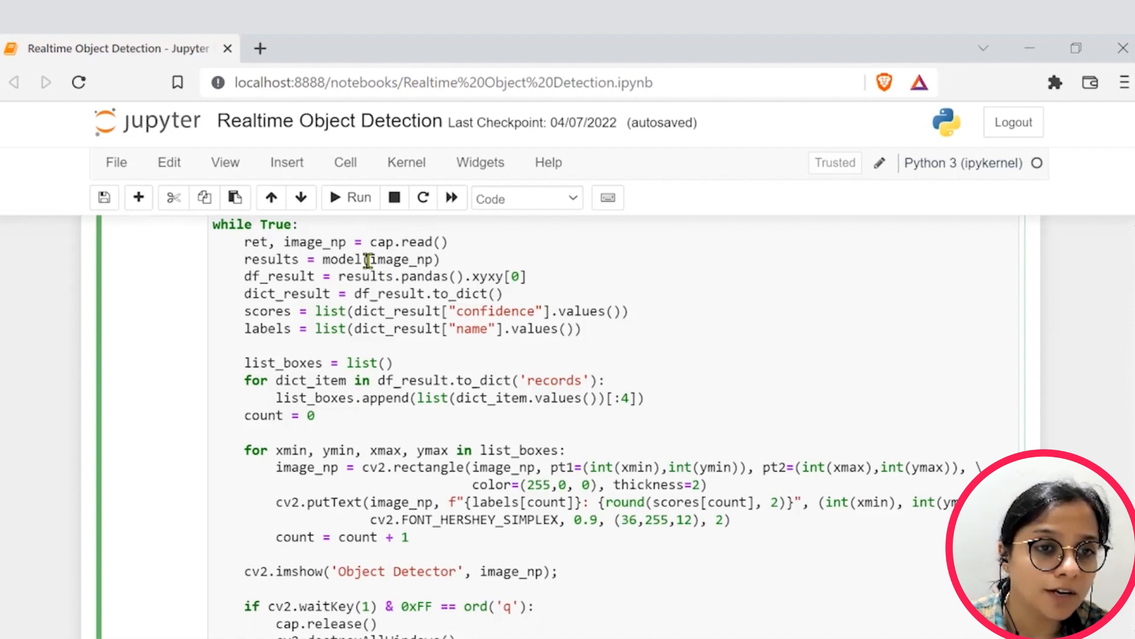
double_click(398, 260)
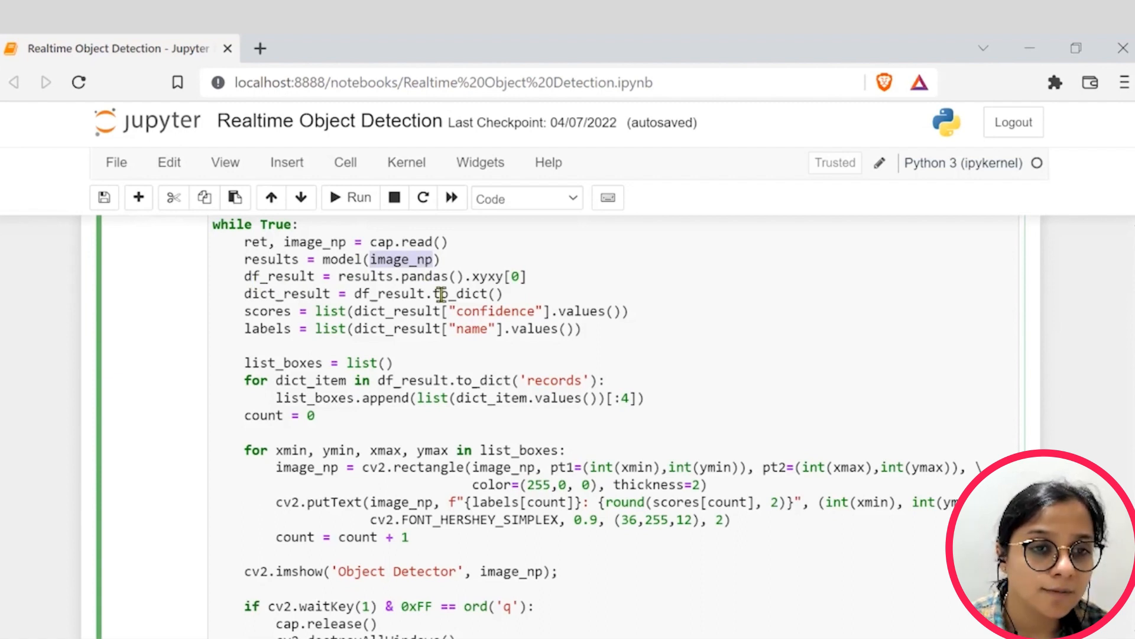
mouse_move(341, 259)
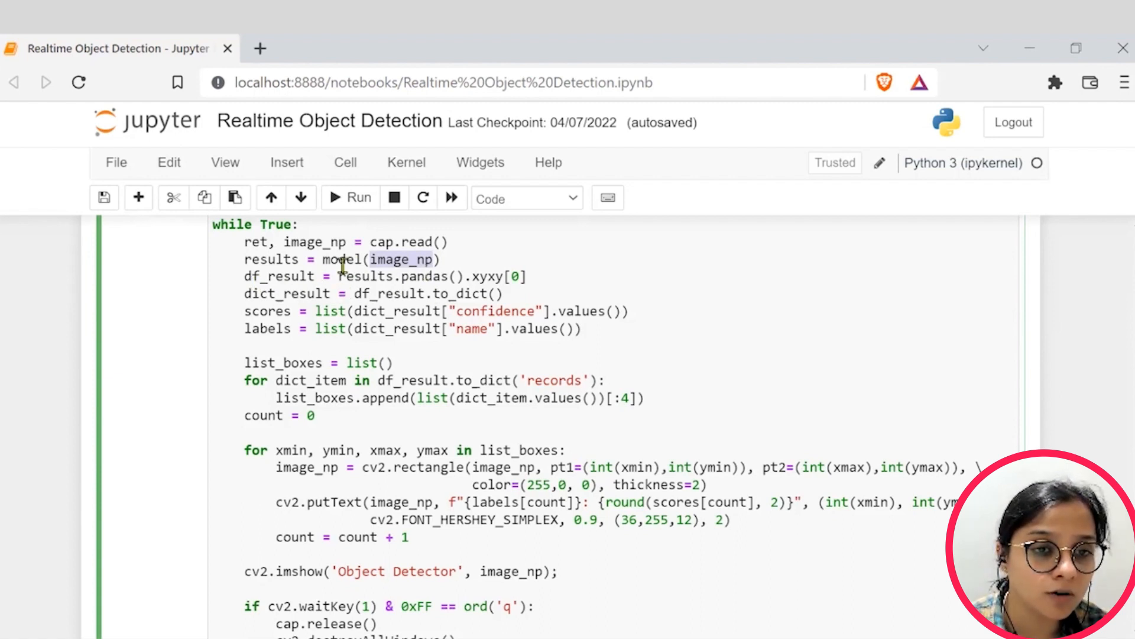
mouse_move(296, 311)
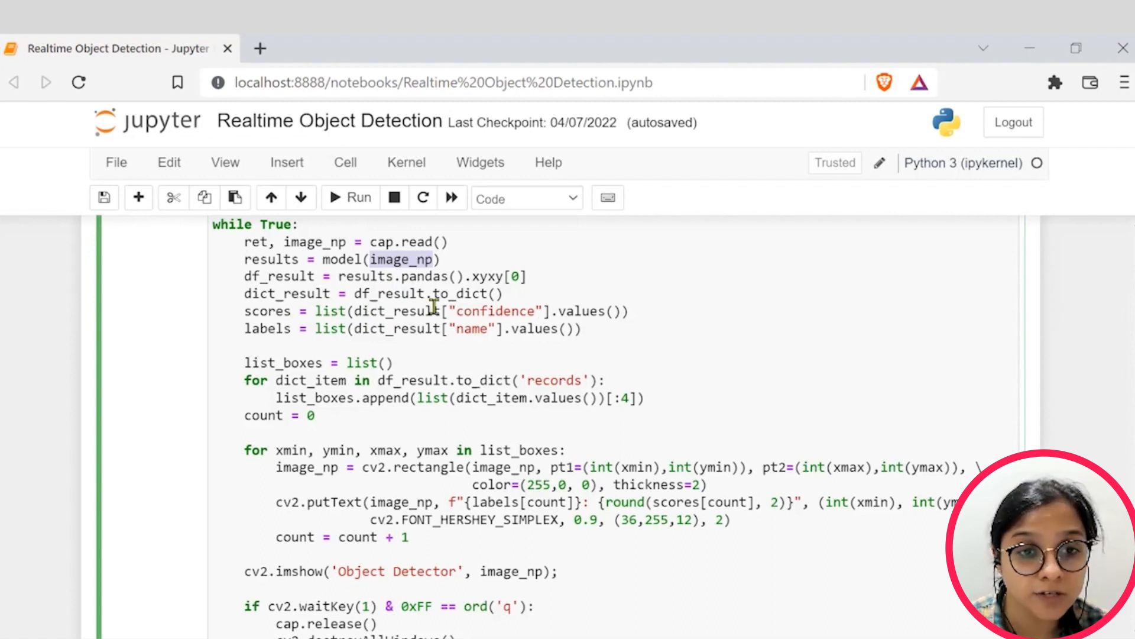
double_click(496, 310)
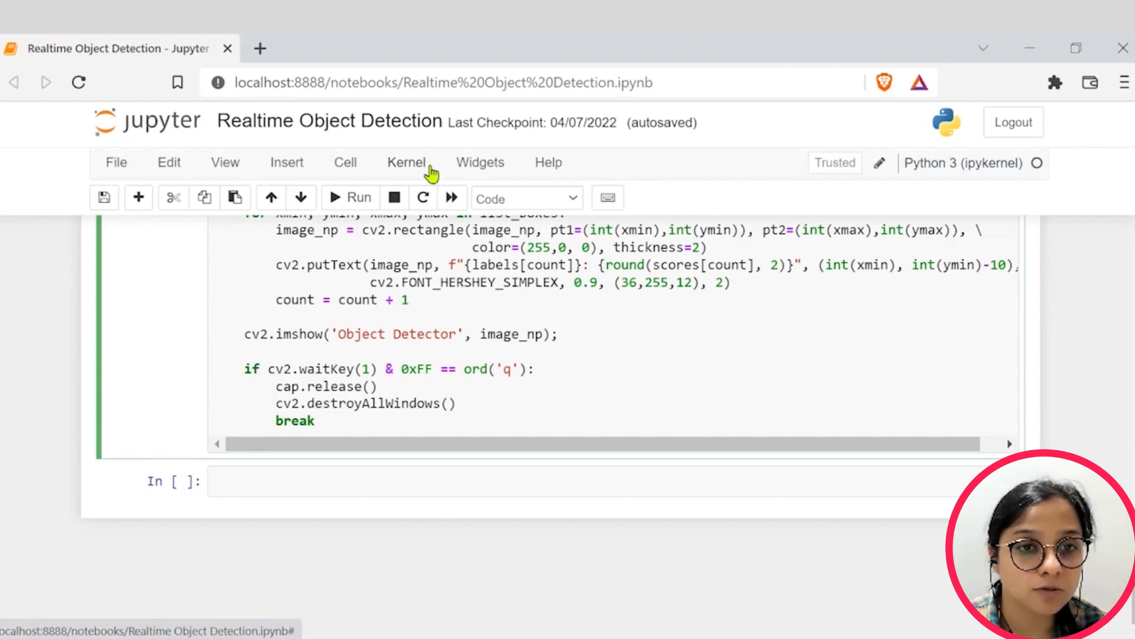
Restart the kernel and confirm Restart and Run All Cells to re-run everything
click(406, 161)
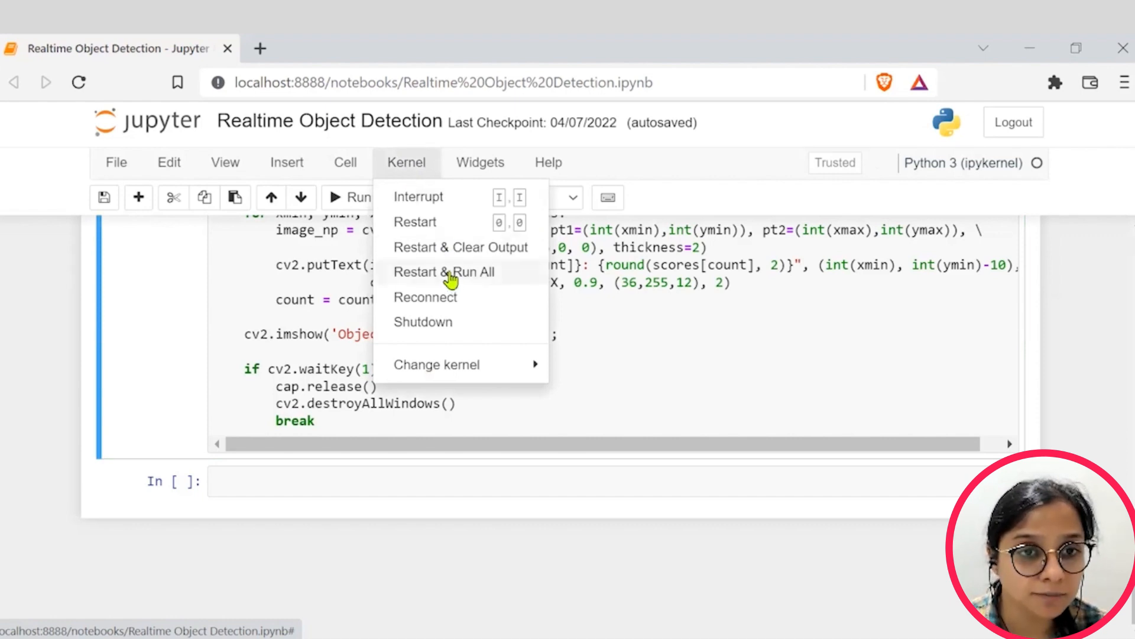
click(445, 272)
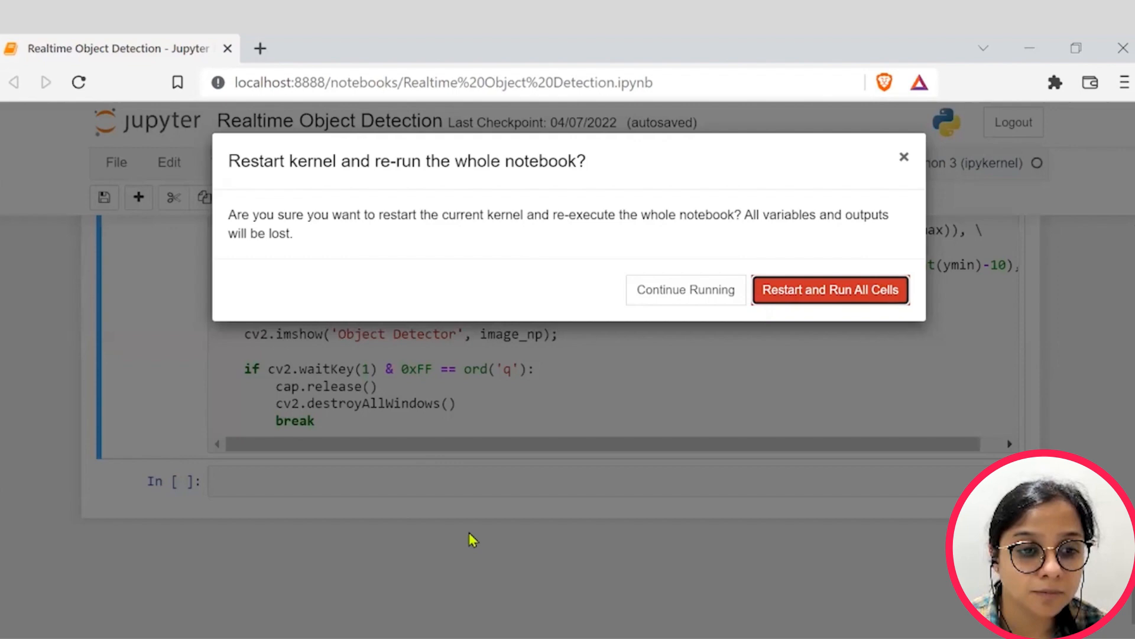
mouse_move(865, 293)
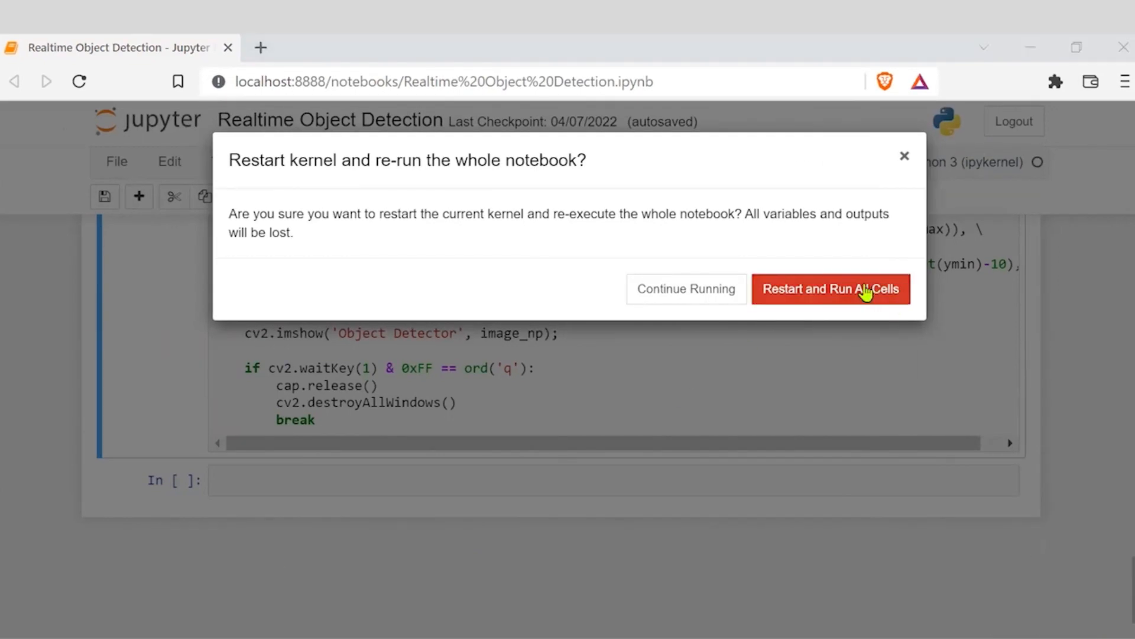
click(831, 288)
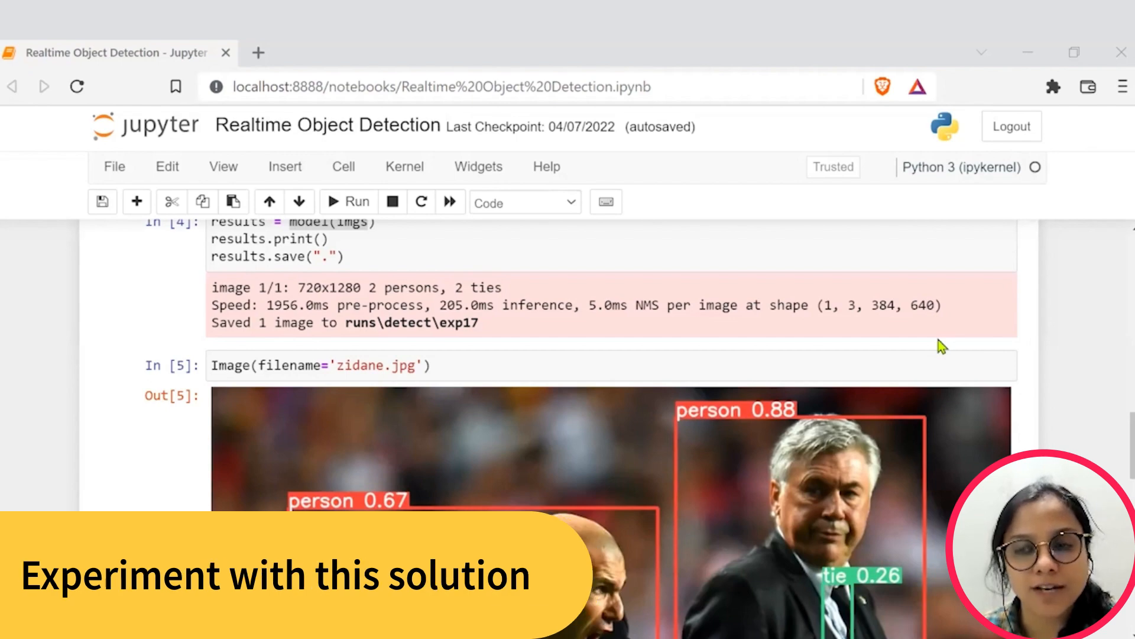
Highlight the cached yolov5 folder path in the torch.hub.load cell's output
scroll(down, 3)
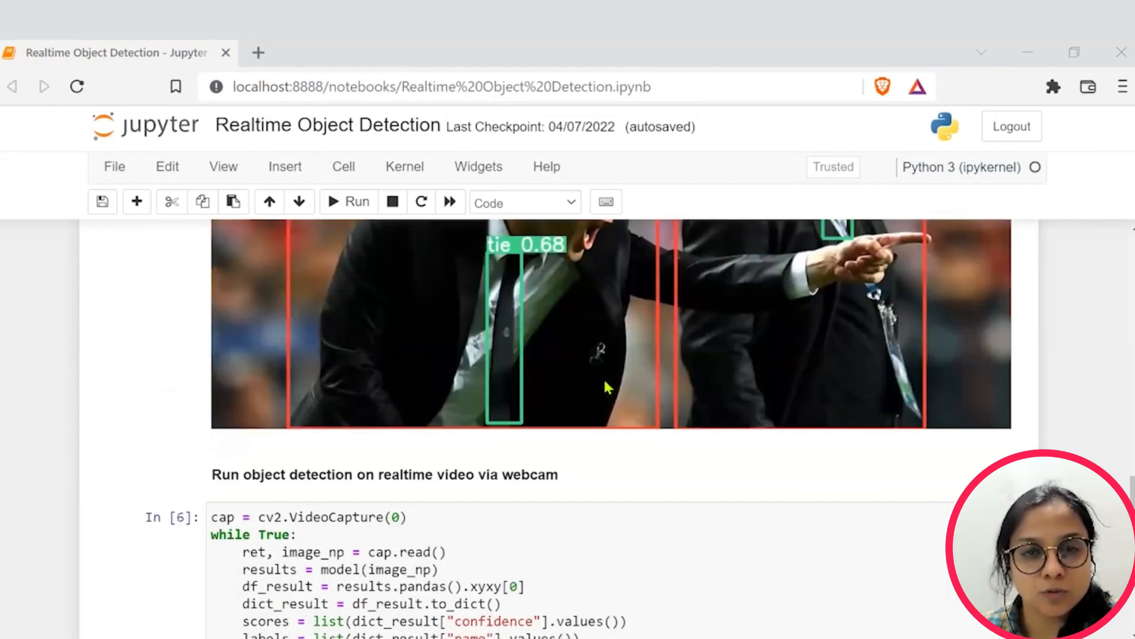
scroll(up, 3)
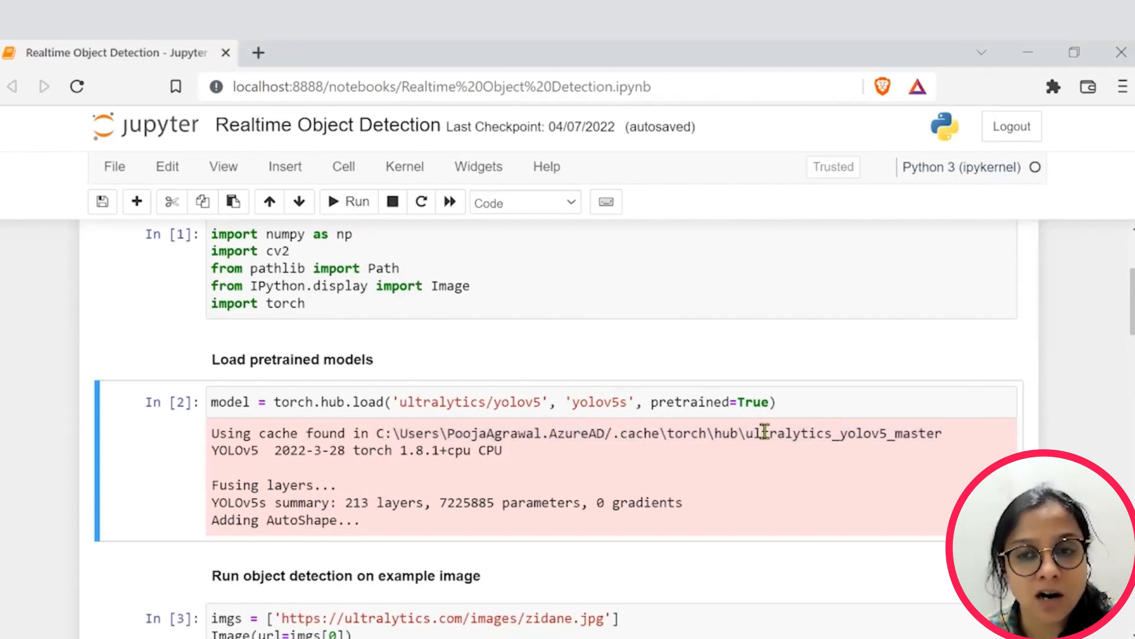
mouse_move(761, 431)
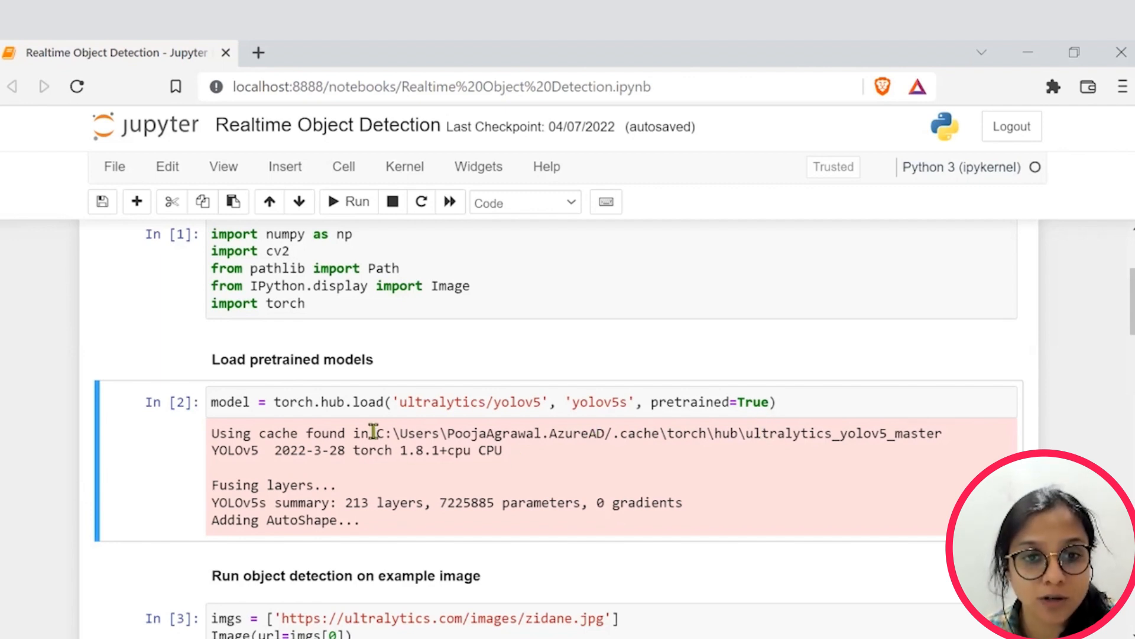
drag(377, 433, 938, 433)
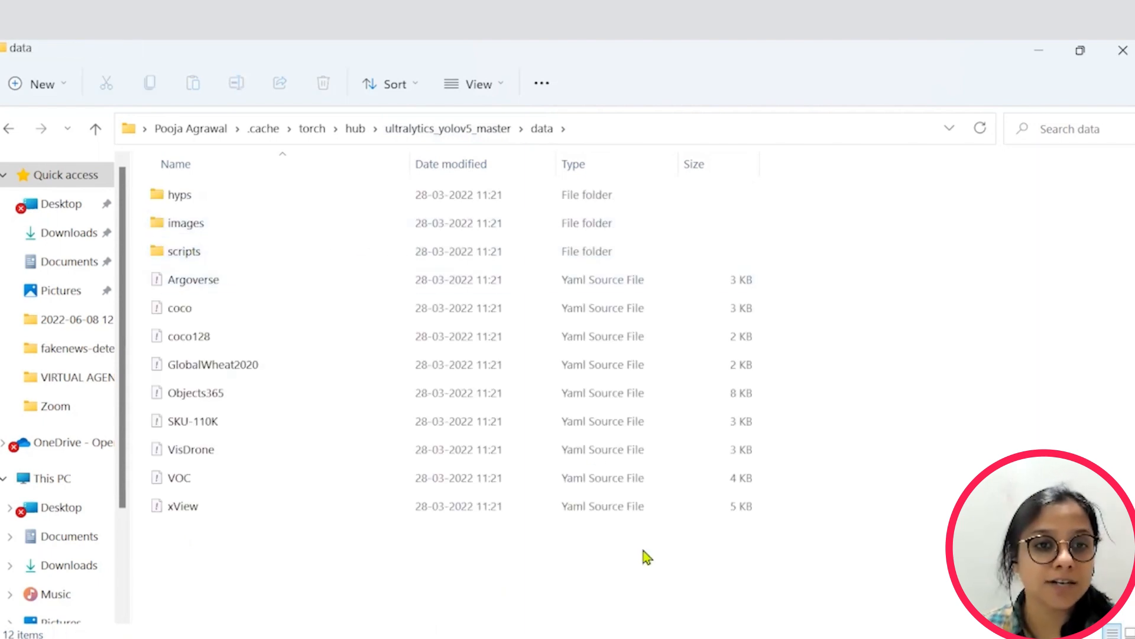
mouse_move(266, 212)
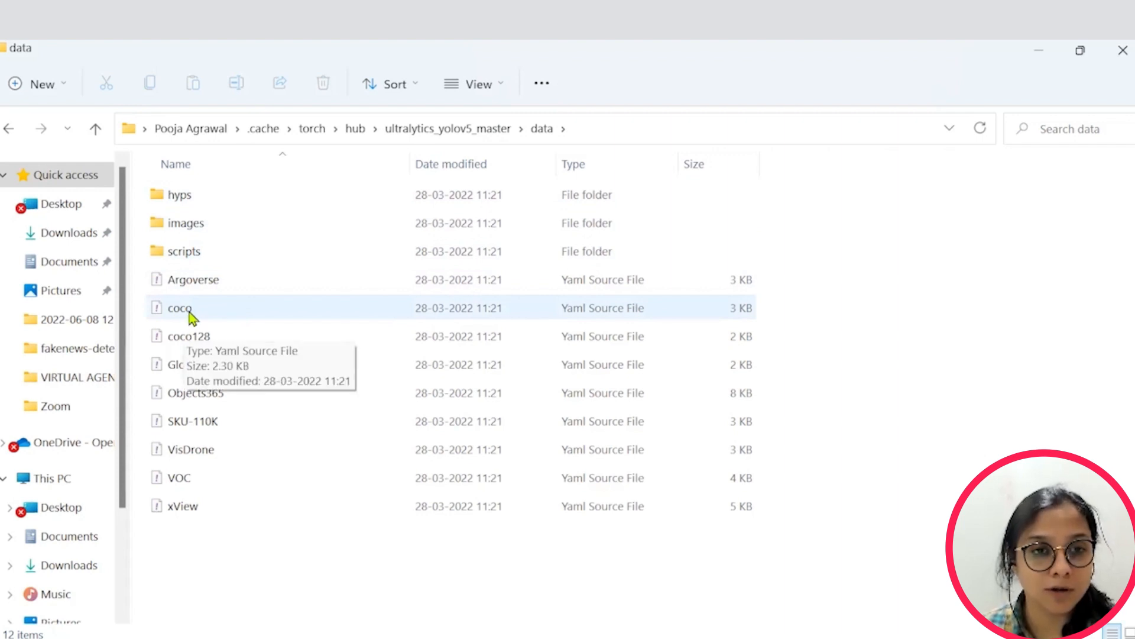
Open coco.yaml from ultralytics_yolov5_master\data in Visual Studio Code
click(180, 307)
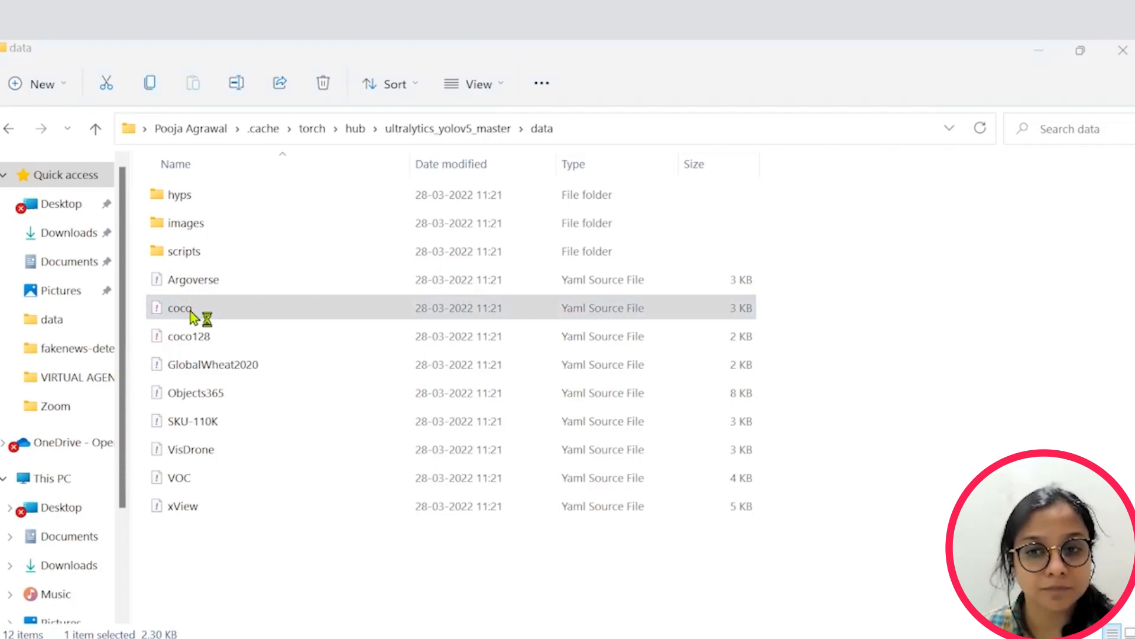
double_click(177, 308)
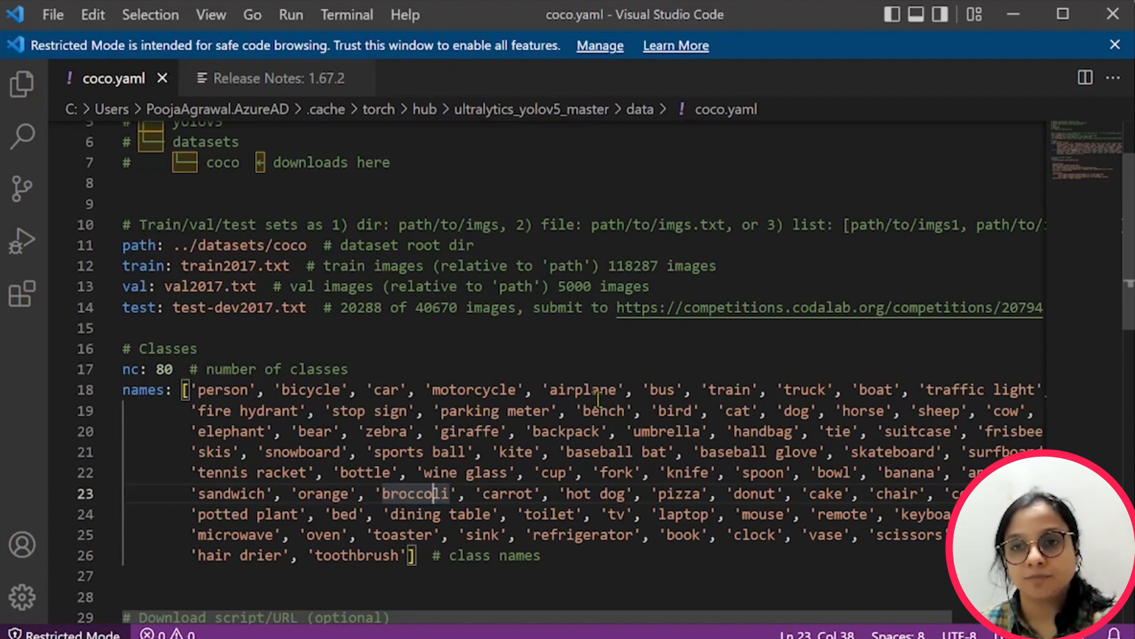
mouse_move(656, 503)
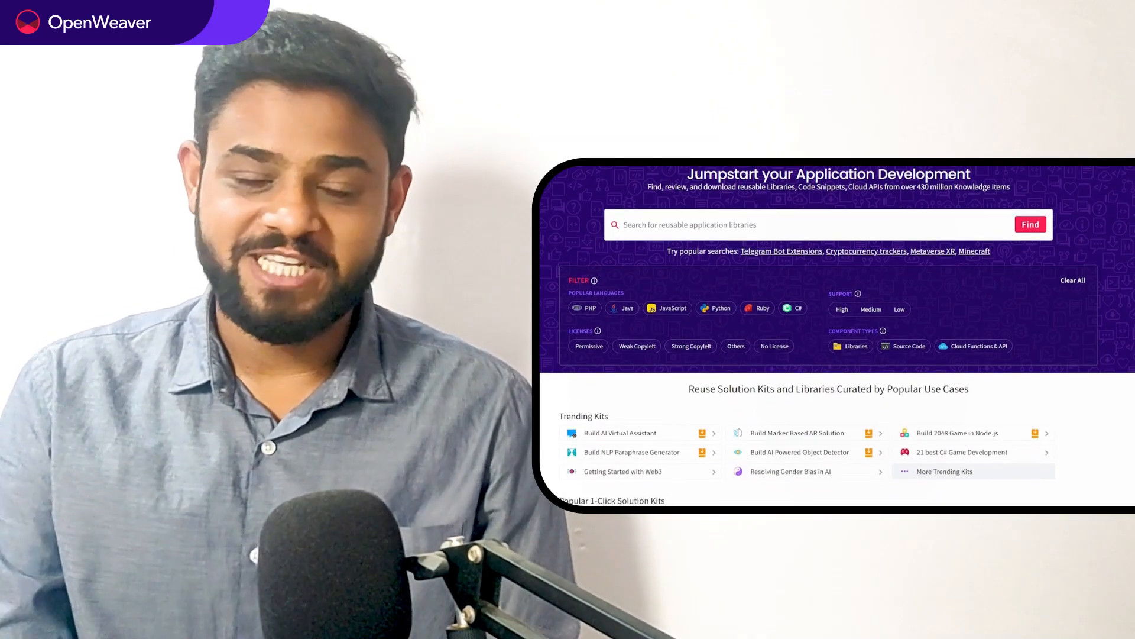
scroll(down, 3)
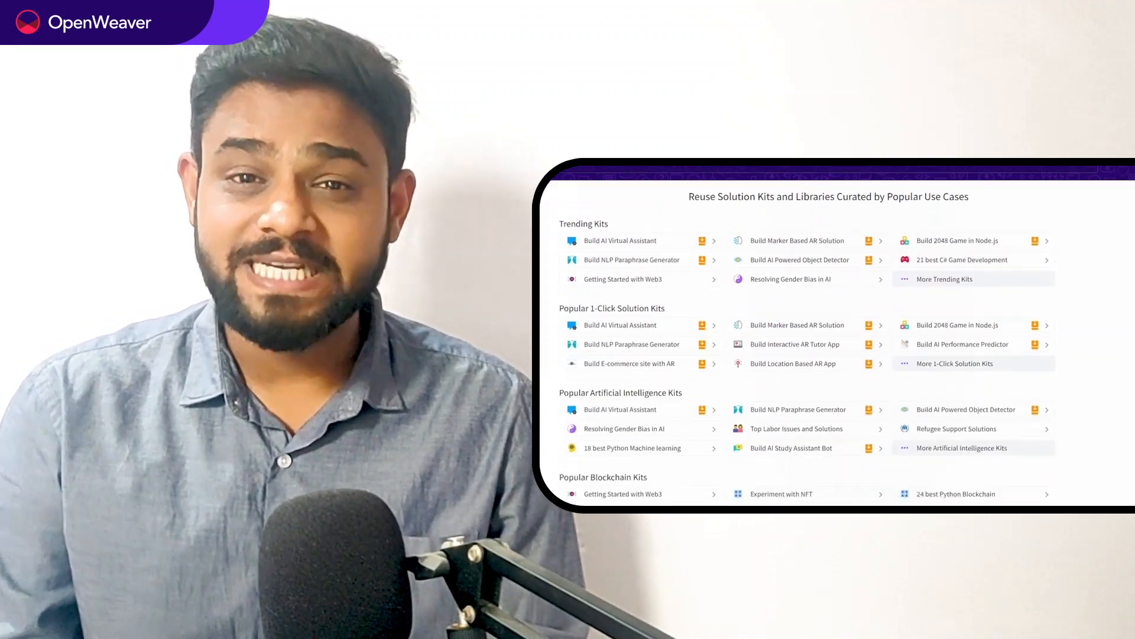
scroll(down, 3)
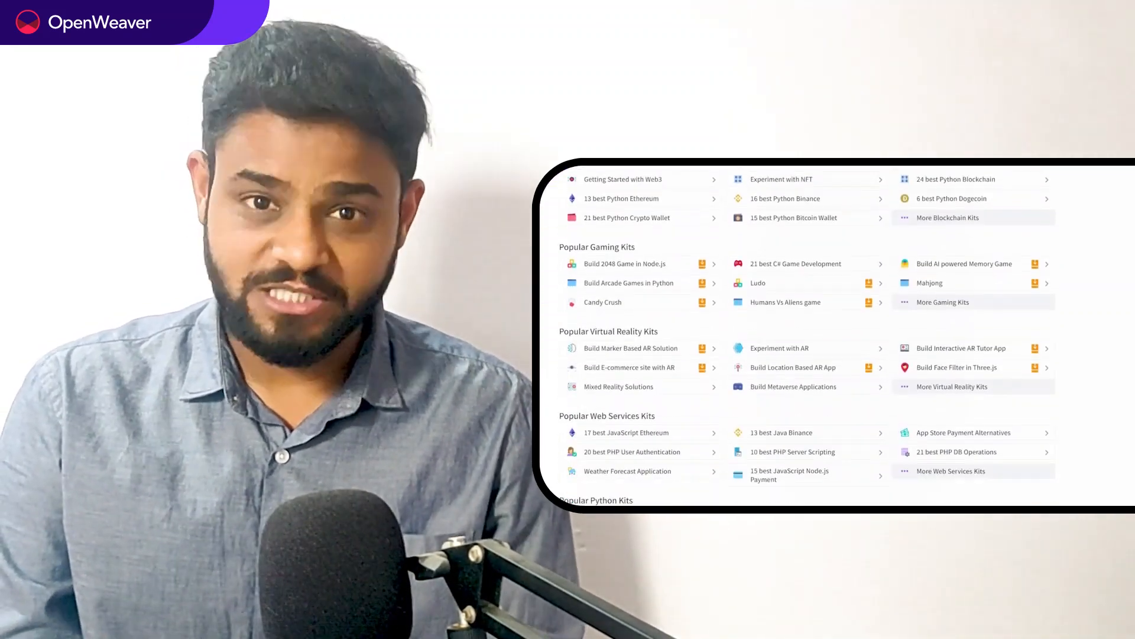
scroll(down, 3)
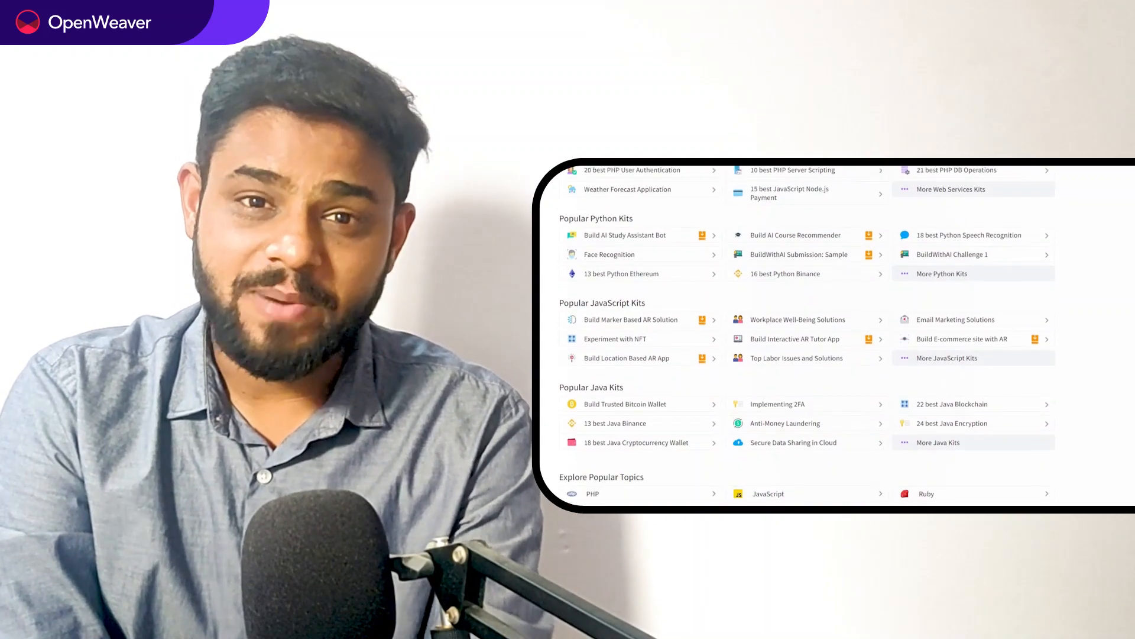